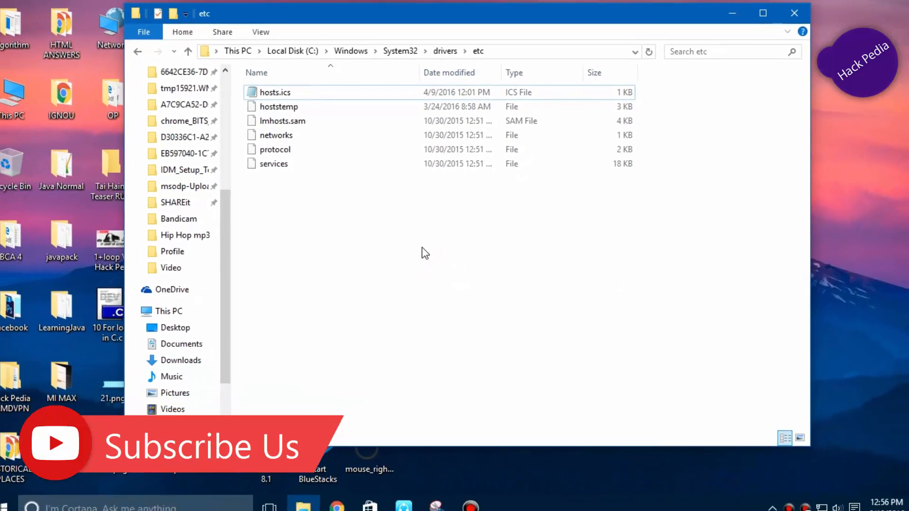
Launch Notepad from Start search and show test.txt with the sample hosts text
{"action": "right_click", "coordinate": [423, 252]}
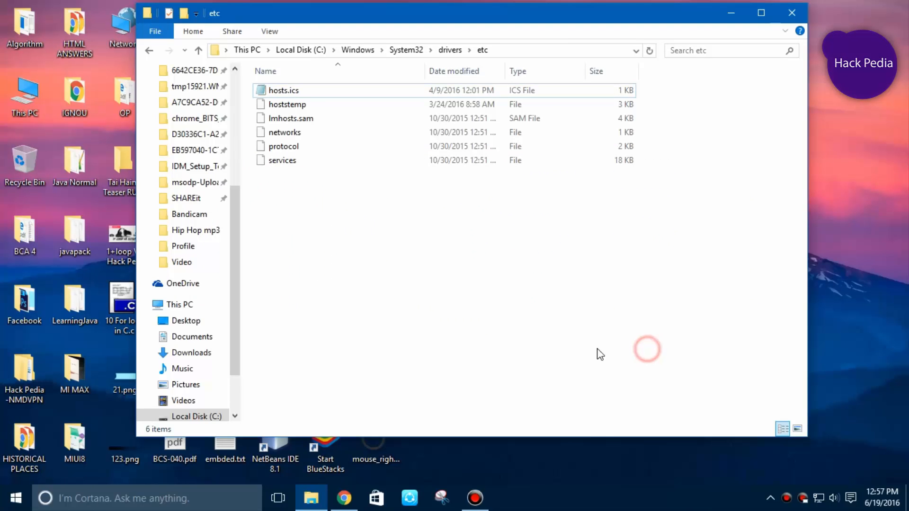
{"action": "left_click", "coordinate": [14, 497]}
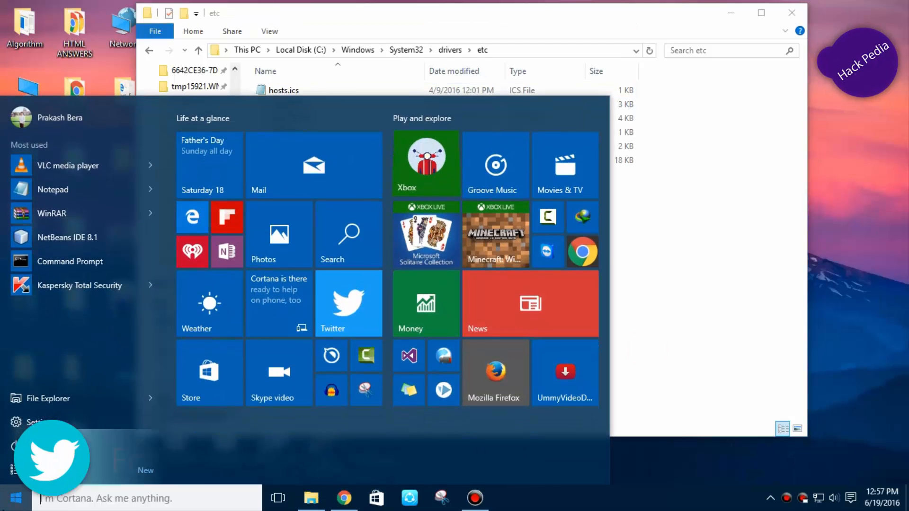
{"action": "type", "text": "note"}
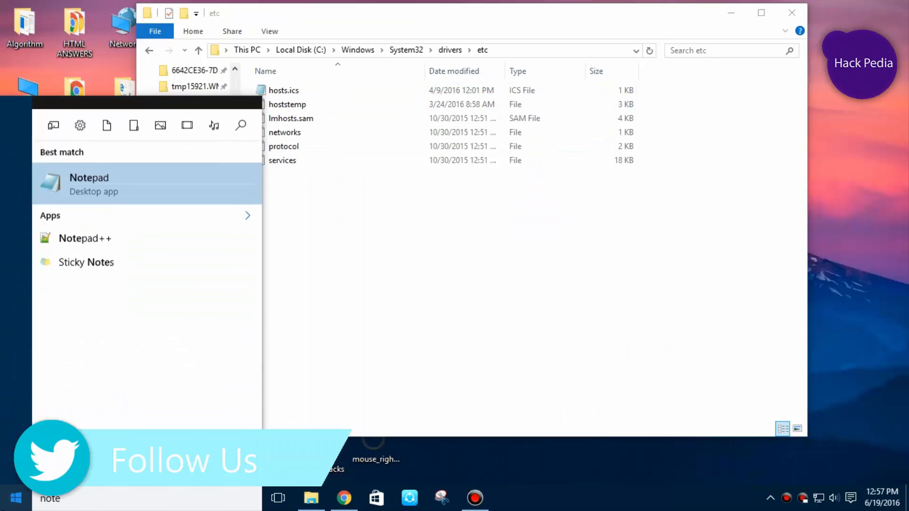
{"action": "left_click", "coordinate": [89, 184]}
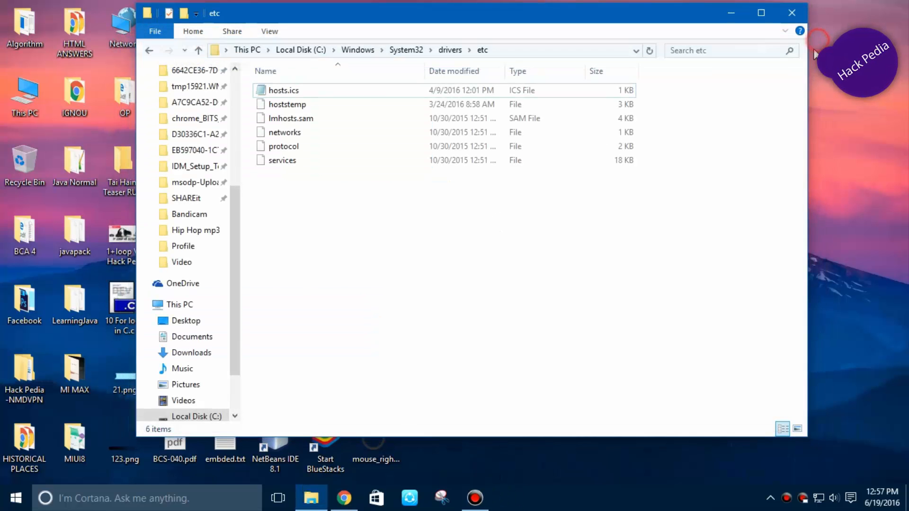
{"action": "left_click", "coordinate": [16, 497]}
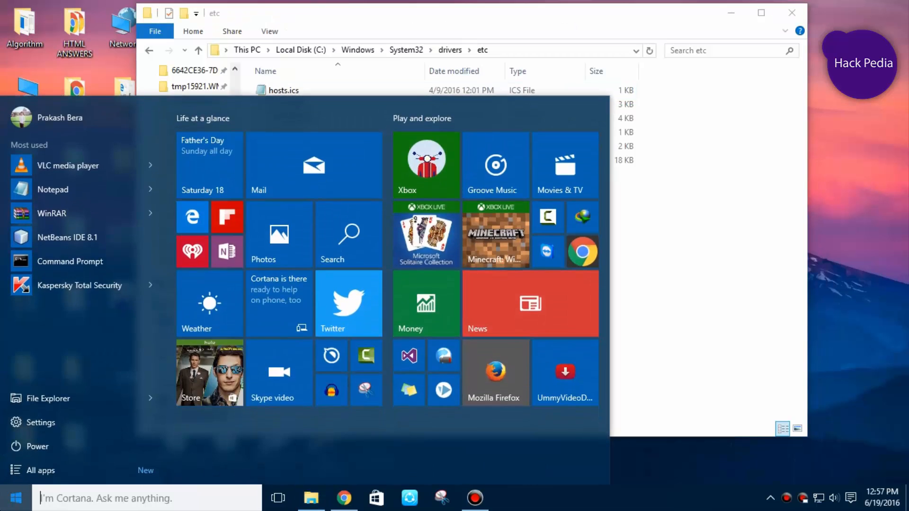
{"action": "left_click", "coordinate": [52, 189]}
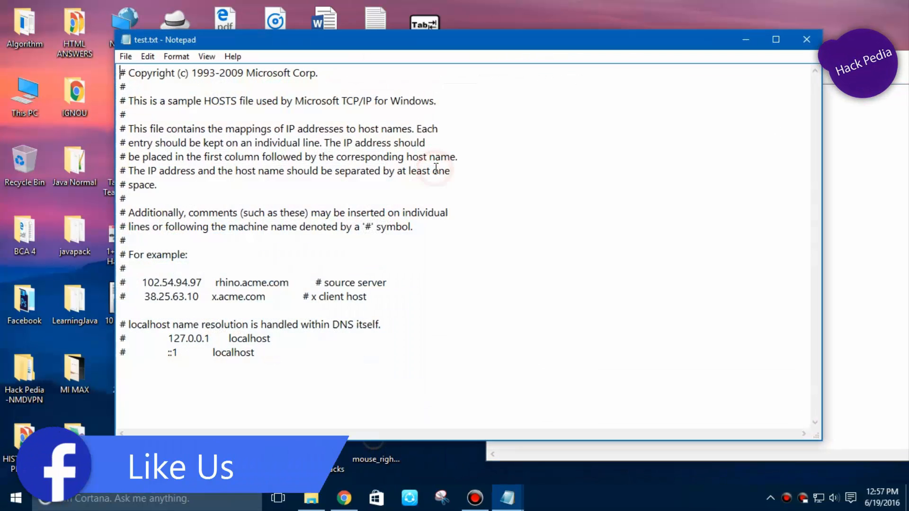
Select all the hosts text into a new document and begin Save As
{"action": "key", "text": "ctrl+a"}
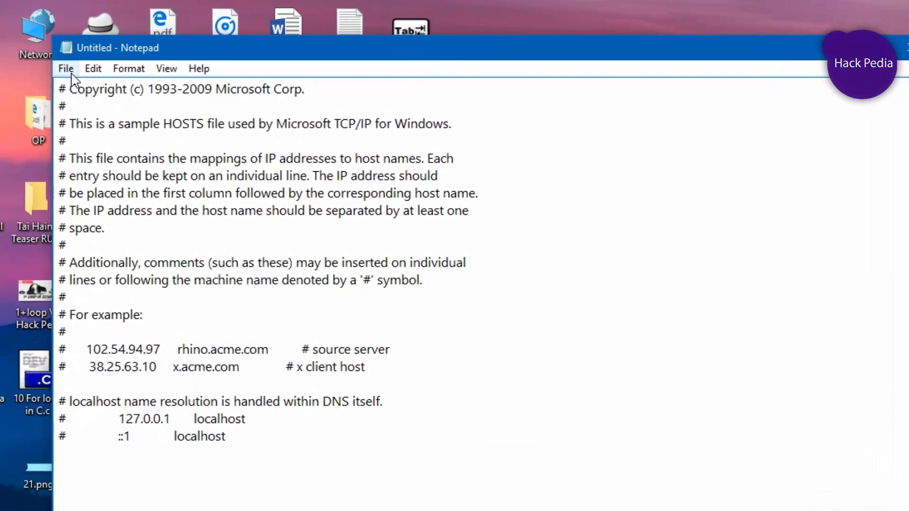
{"action": "left_click", "coordinate": [65, 68]}
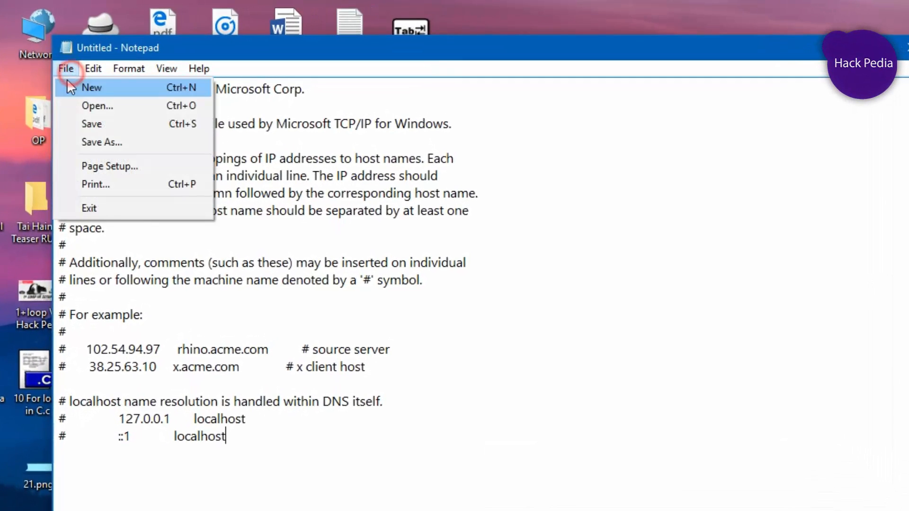
{"action": "left_click", "coordinate": [102, 142]}
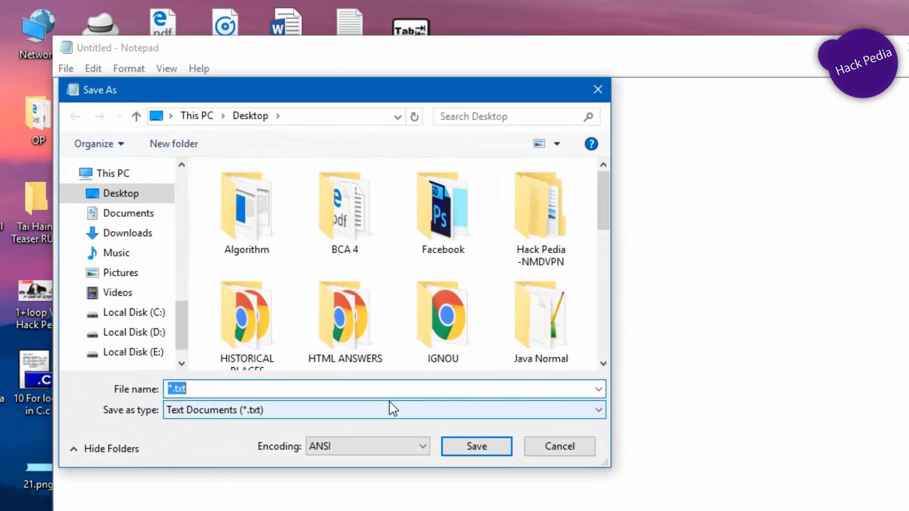
Save to the Desktop as hosts.file with type All Files (*.*)
{"action": "type", "text": "hosts"}
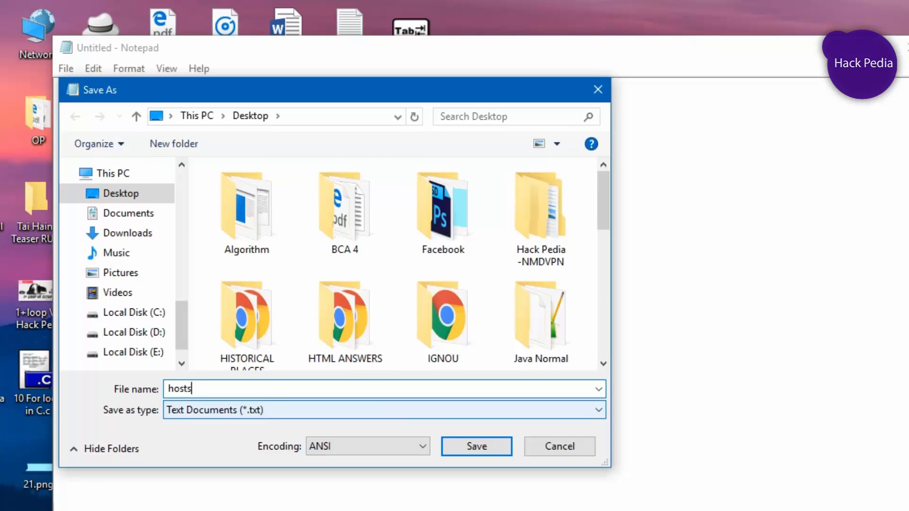
{"action": "type", "text": ".file"}
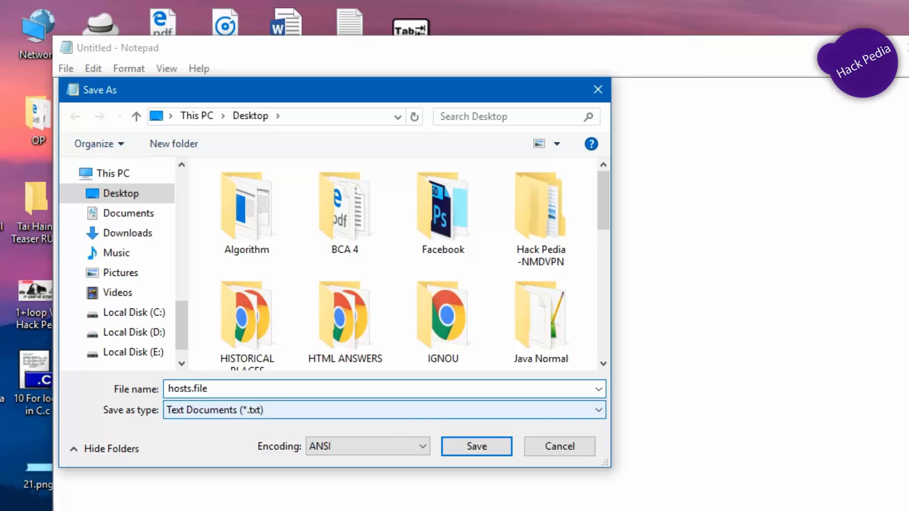
{"action": "left_click", "coordinate": [383, 410]}
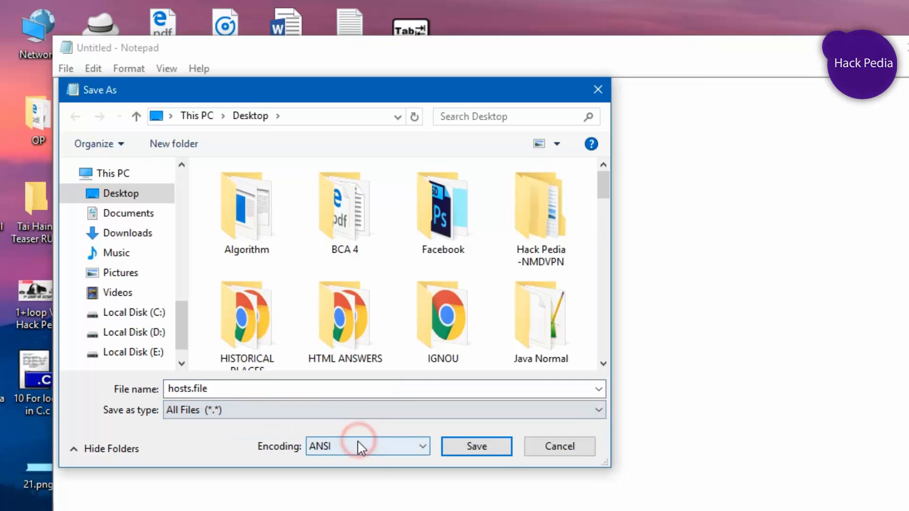
{"action": "left_click", "coordinate": [476, 446]}
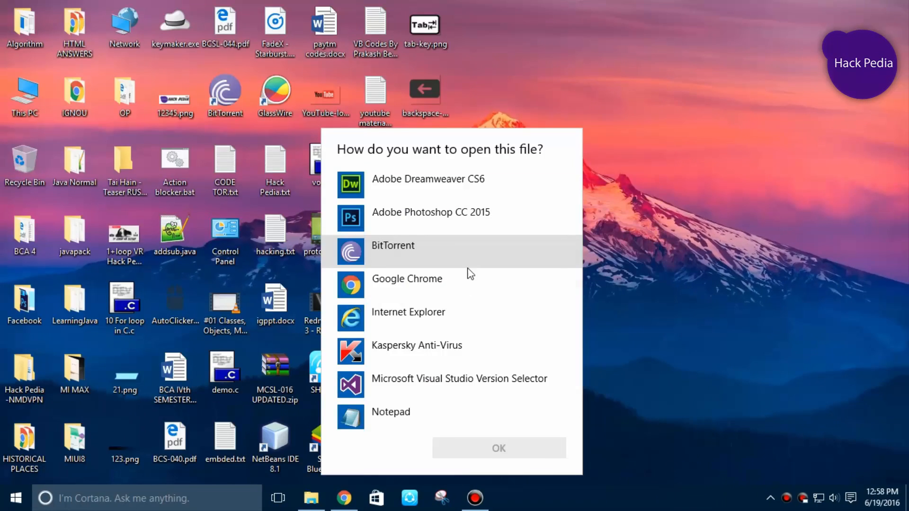
Dismiss the open-with chooser and select the hosts file on the Desktop
{"action": "left_click", "coordinate": [497, 448]}
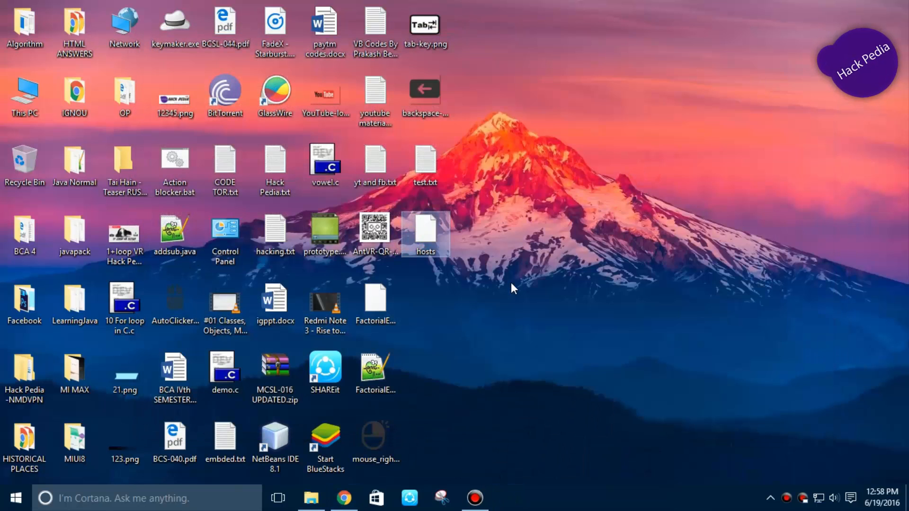
{"action": "double_click", "coordinate": [425, 235]}
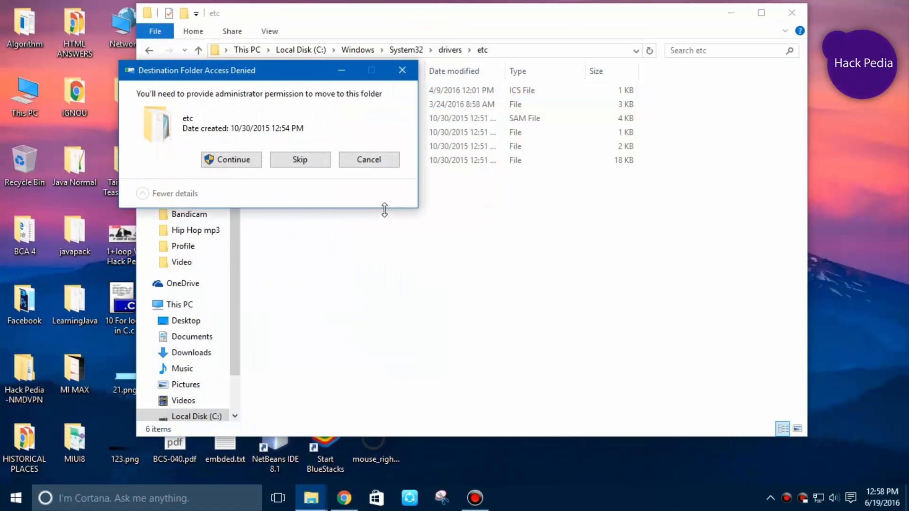
Continue with administrator permission to move hosts into the etc folder
{"action": "left_click", "coordinate": [232, 159]}
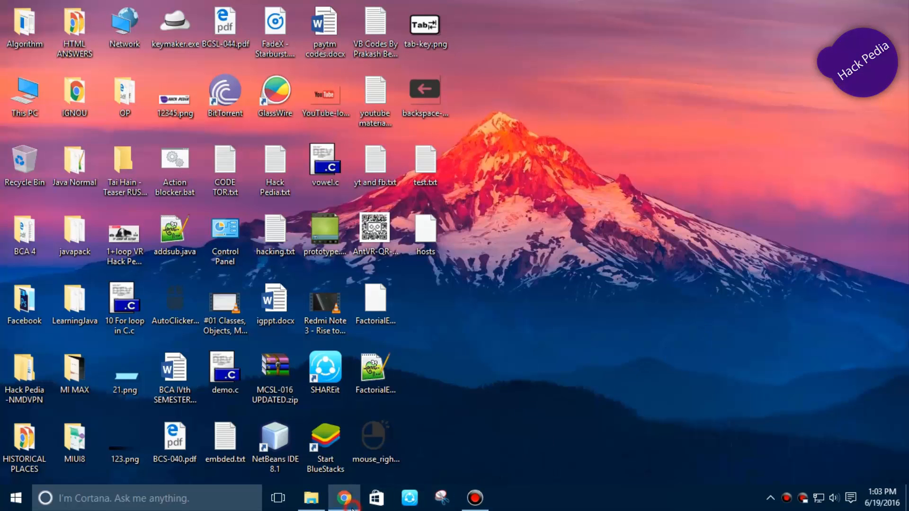
Download the hosts file from Google Drive and show it in its Downloads folder
{"action": "left_click", "coordinate": [345, 498]}
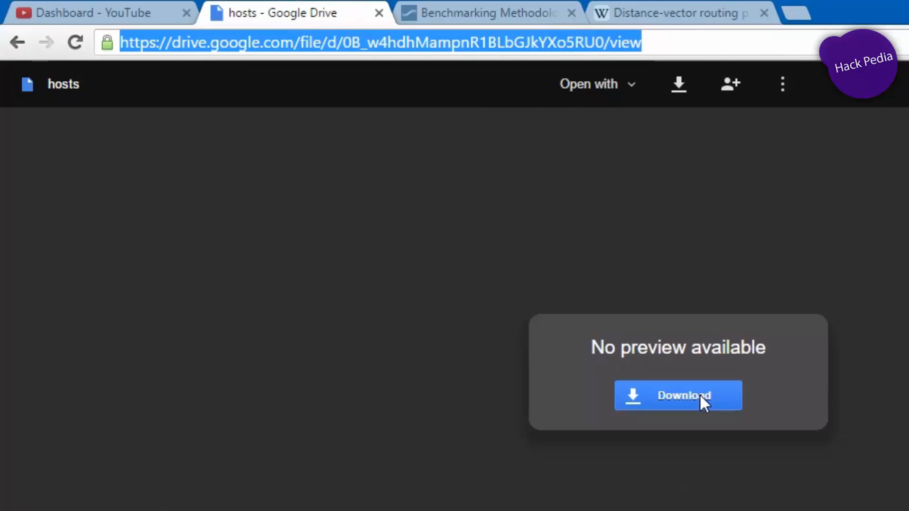
{"action": "left_click", "coordinate": [678, 396]}
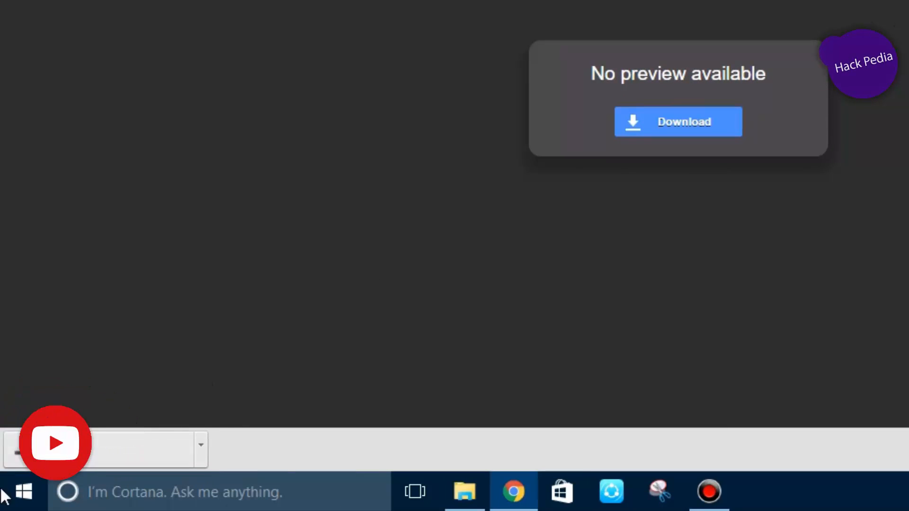
{"action": "left_click", "coordinate": [678, 121]}
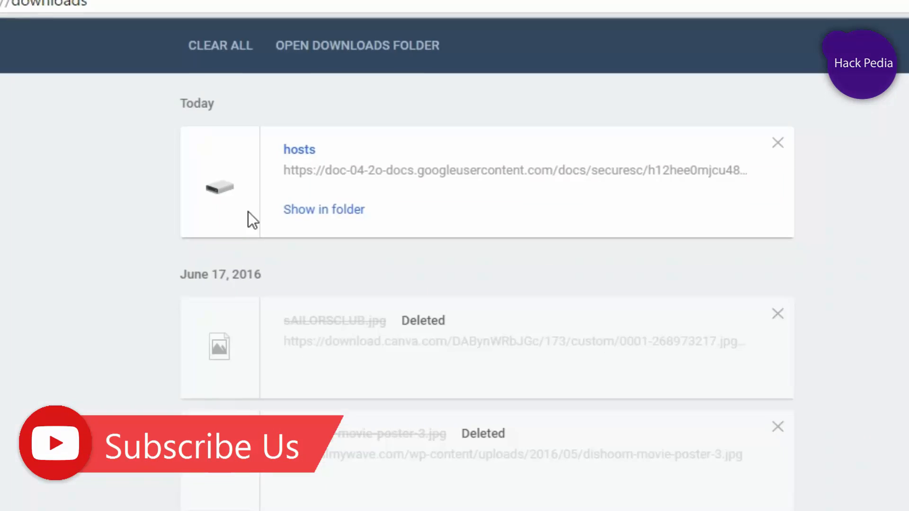
{"action": "left_click", "coordinate": [324, 209]}
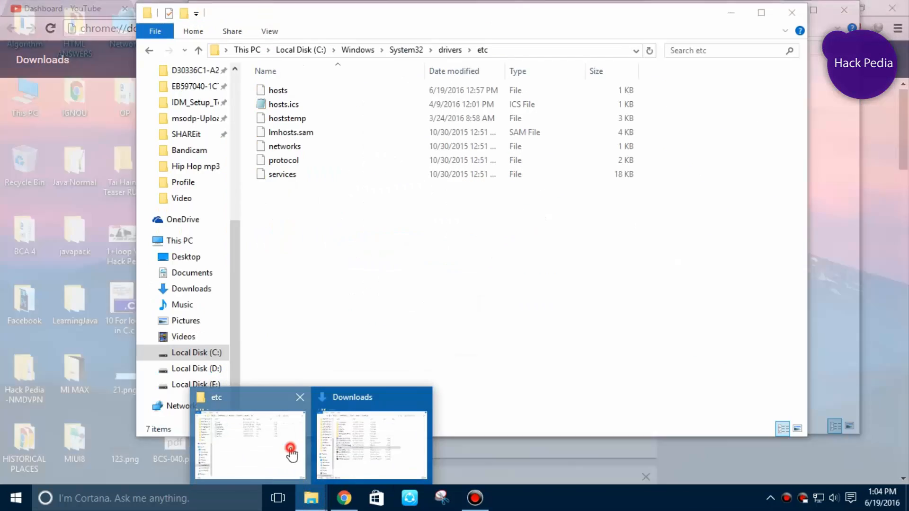
Replace the existing hosts in etc with the downloaded copy and view it in Notepad
{"action": "left_click", "coordinate": [250, 446]}
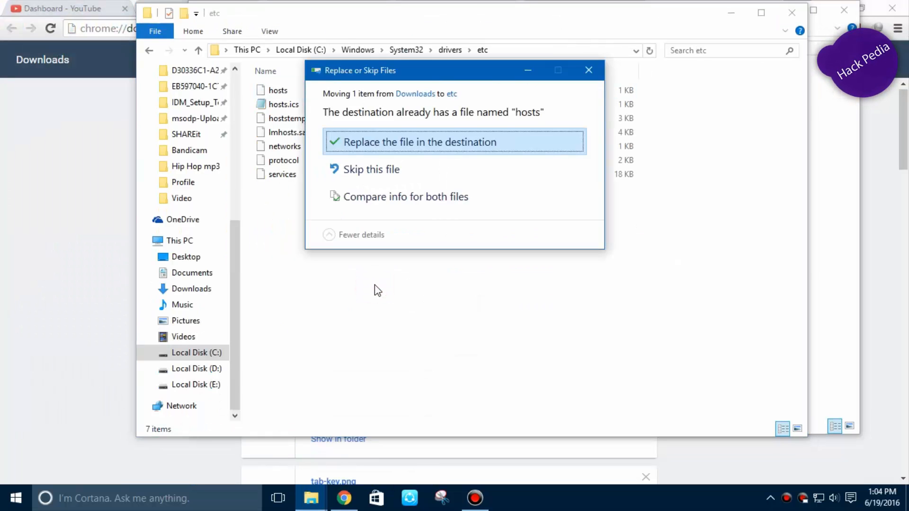
{"action": "left_click", "coordinate": [453, 142]}
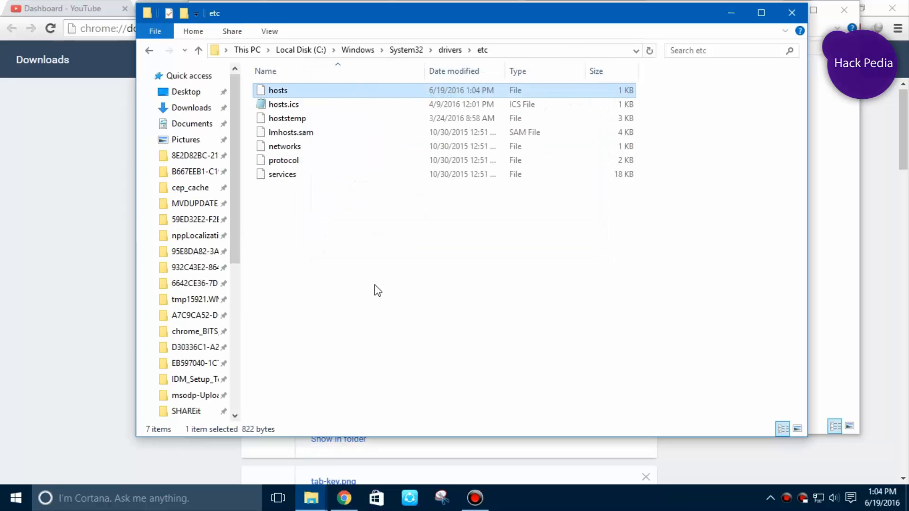
{"action": "double_click", "coordinate": [277, 90]}
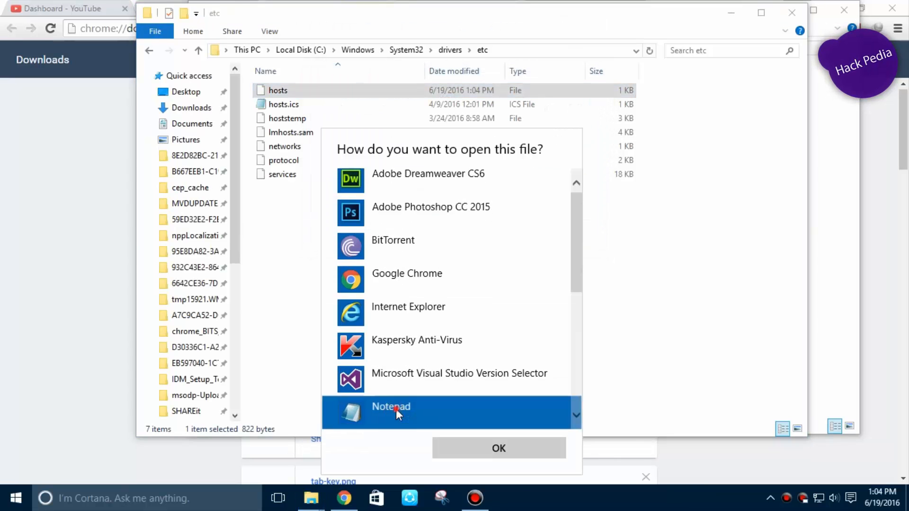
{"action": "left_click", "coordinate": [498, 448]}
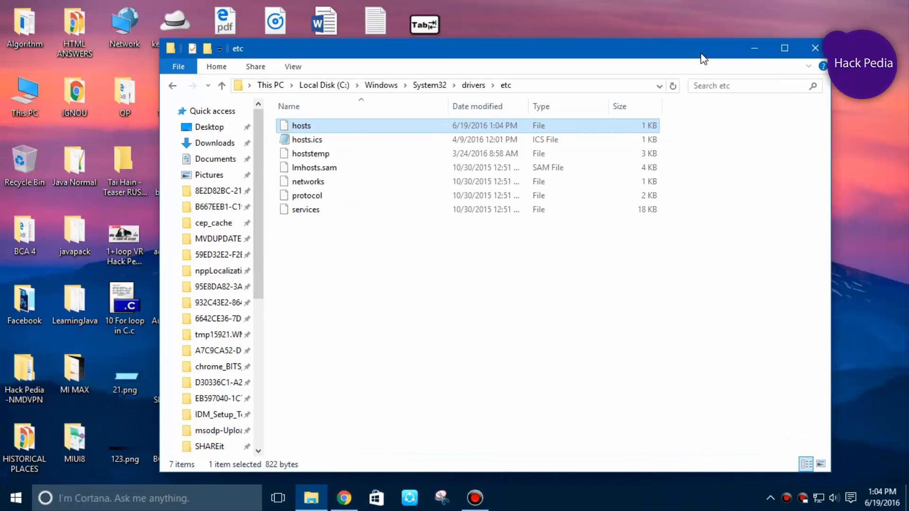
{"action": "mouse_move", "coordinate": [468, 363]}
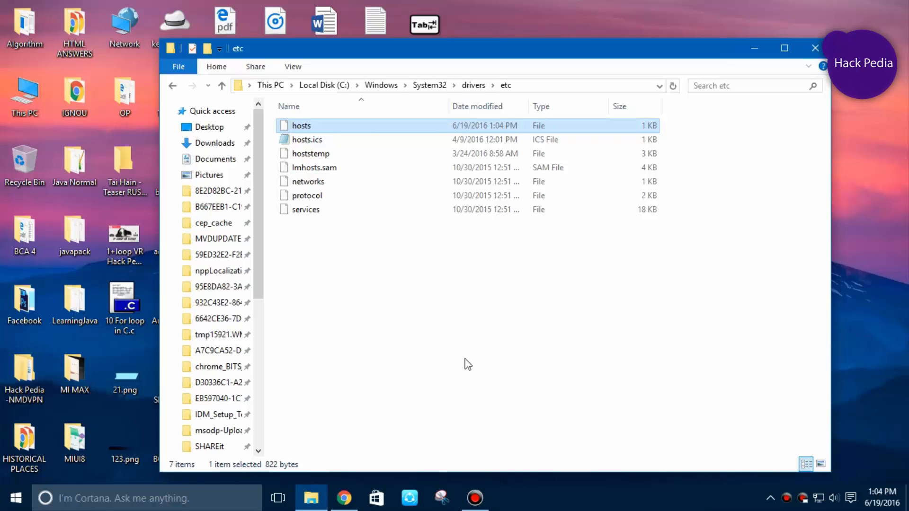
Browse the Hack Pedia channel home page on YouTube
{"action": "left_click", "coordinate": [343, 498]}
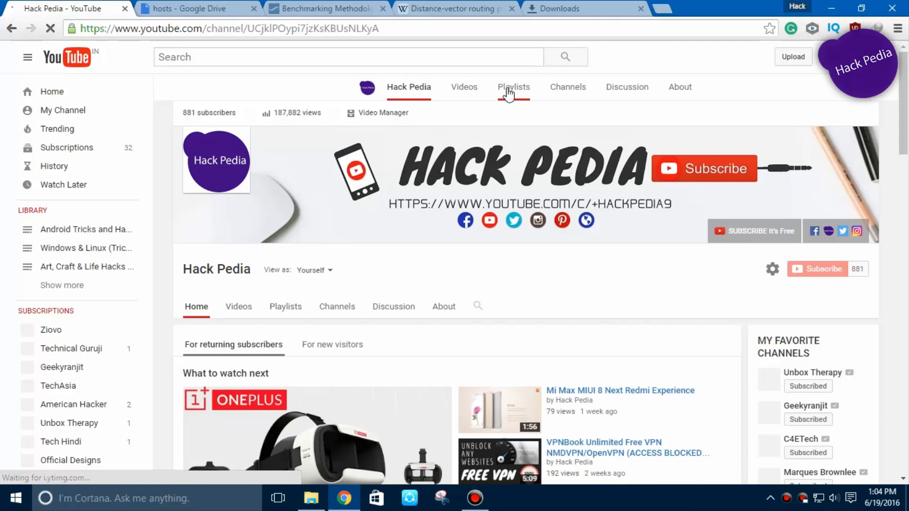
{"action": "scroll", "scroll_direction": "down", "scroll_amount": 3}
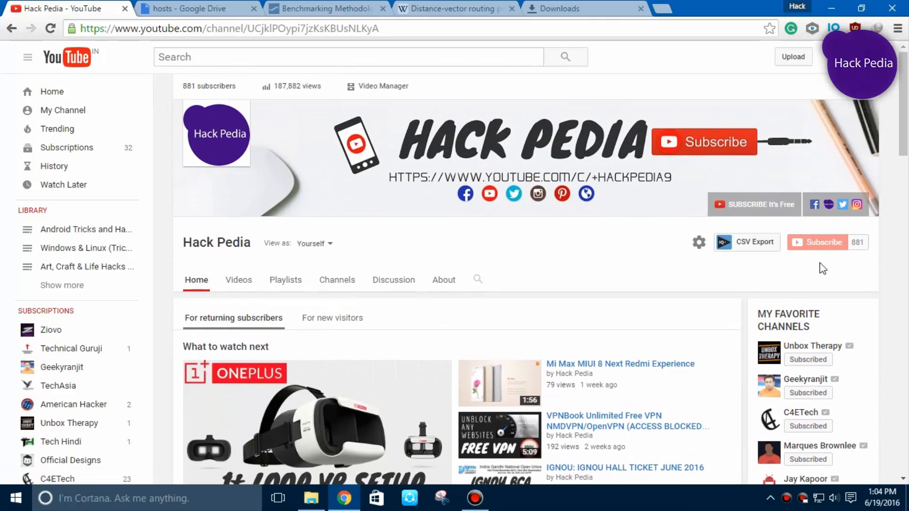
{"action": "scroll", "scroll_direction": "down", "scroll_amount": 3}
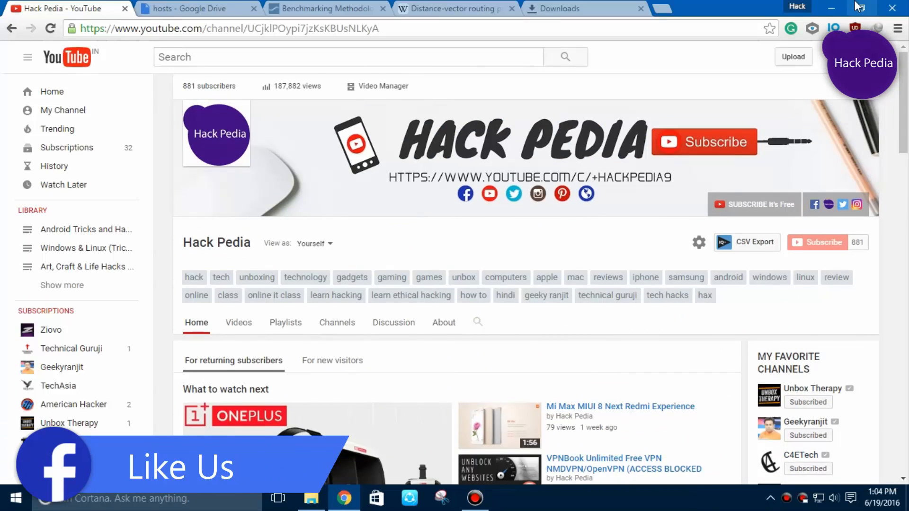
{"action": "mouse_move", "coordinate": [830, 8]}
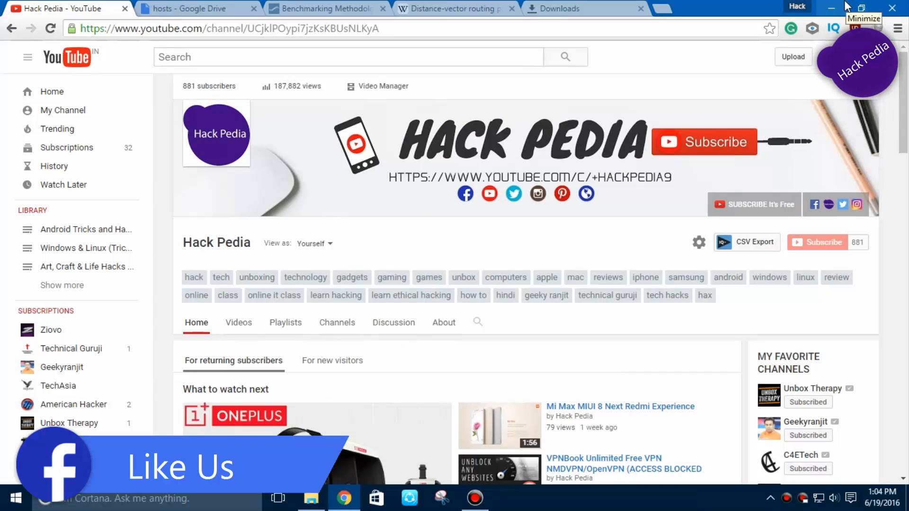